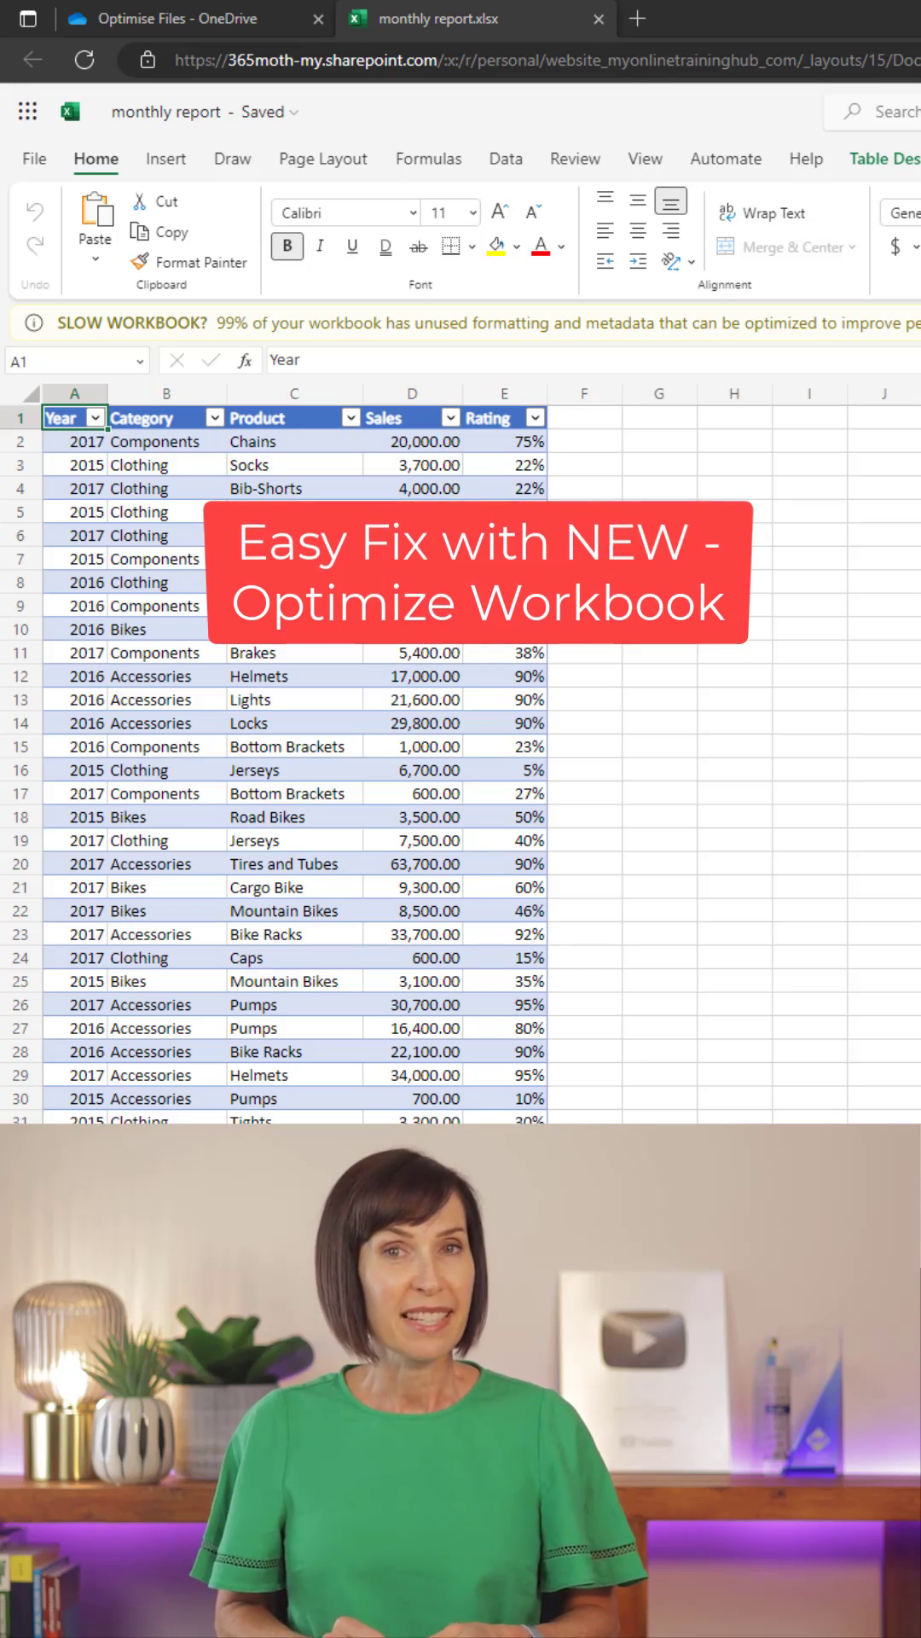
- Show the Review tools and scroll to the last rows of the sales table
click(575, 158)
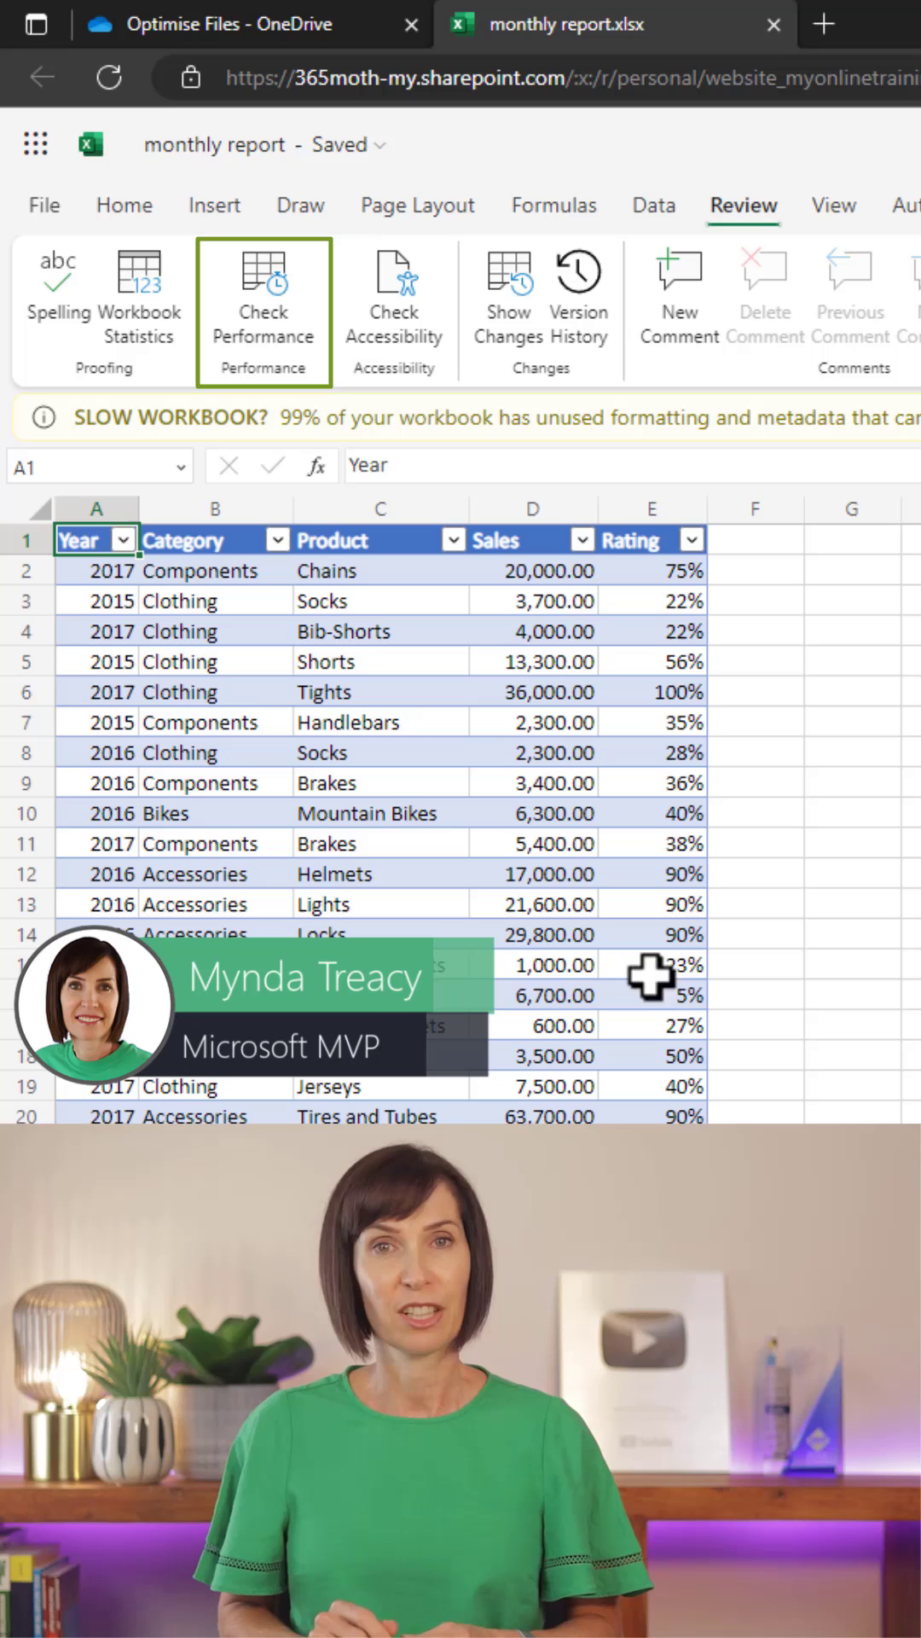
click(231, 24)
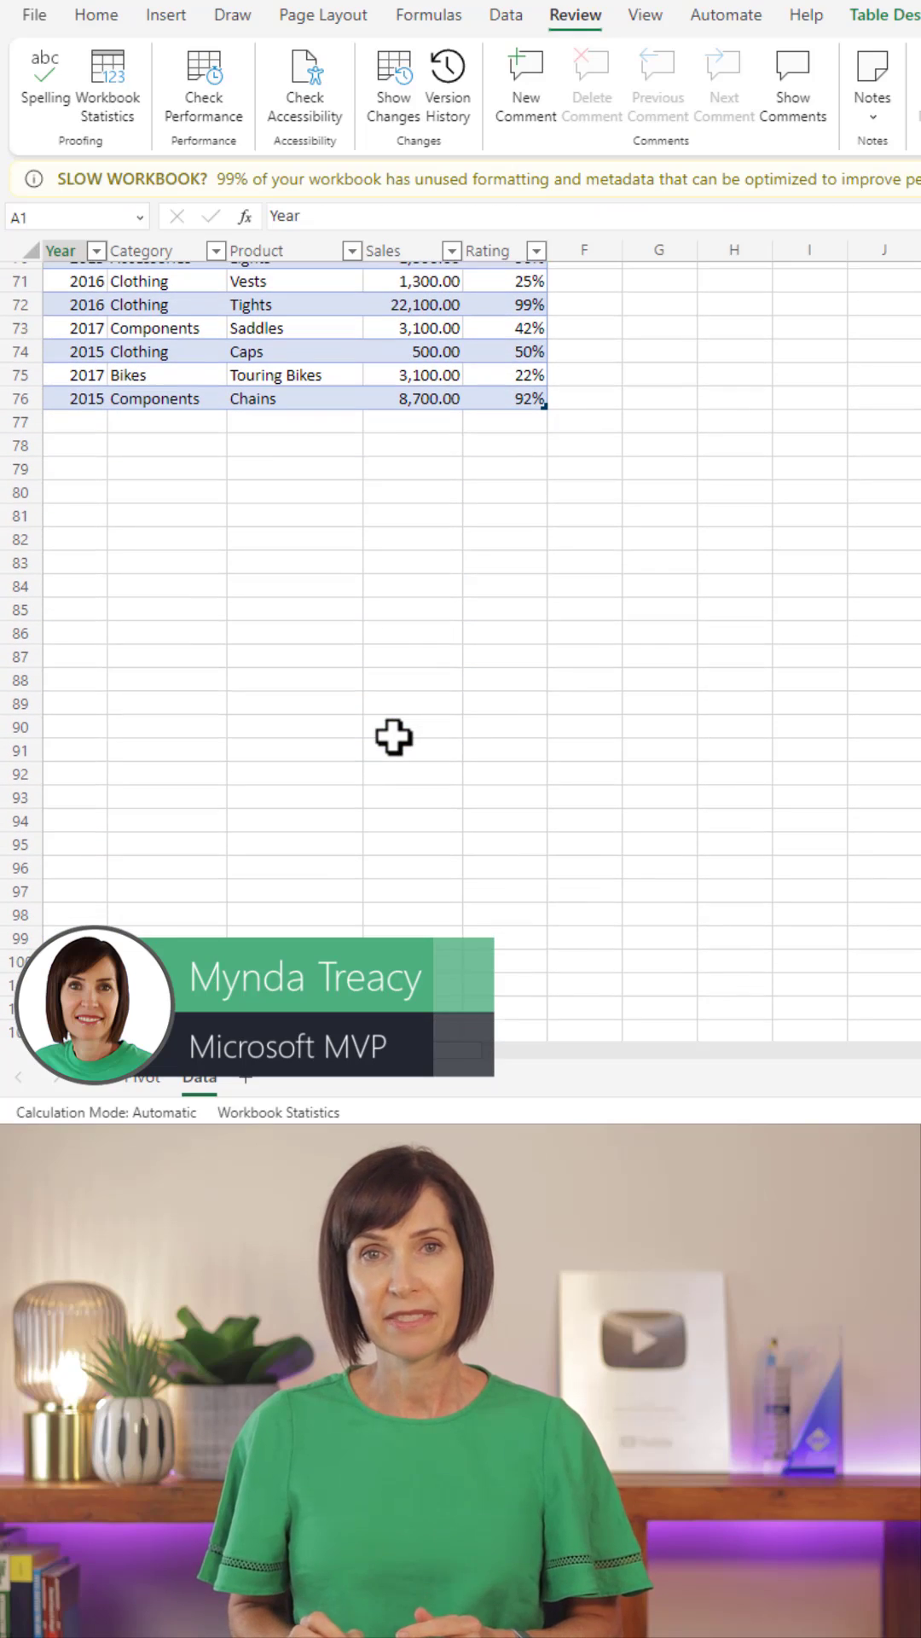
- Run Check Performance and expand the Data sheet's three unused formatted ranges
click(143, 1076)
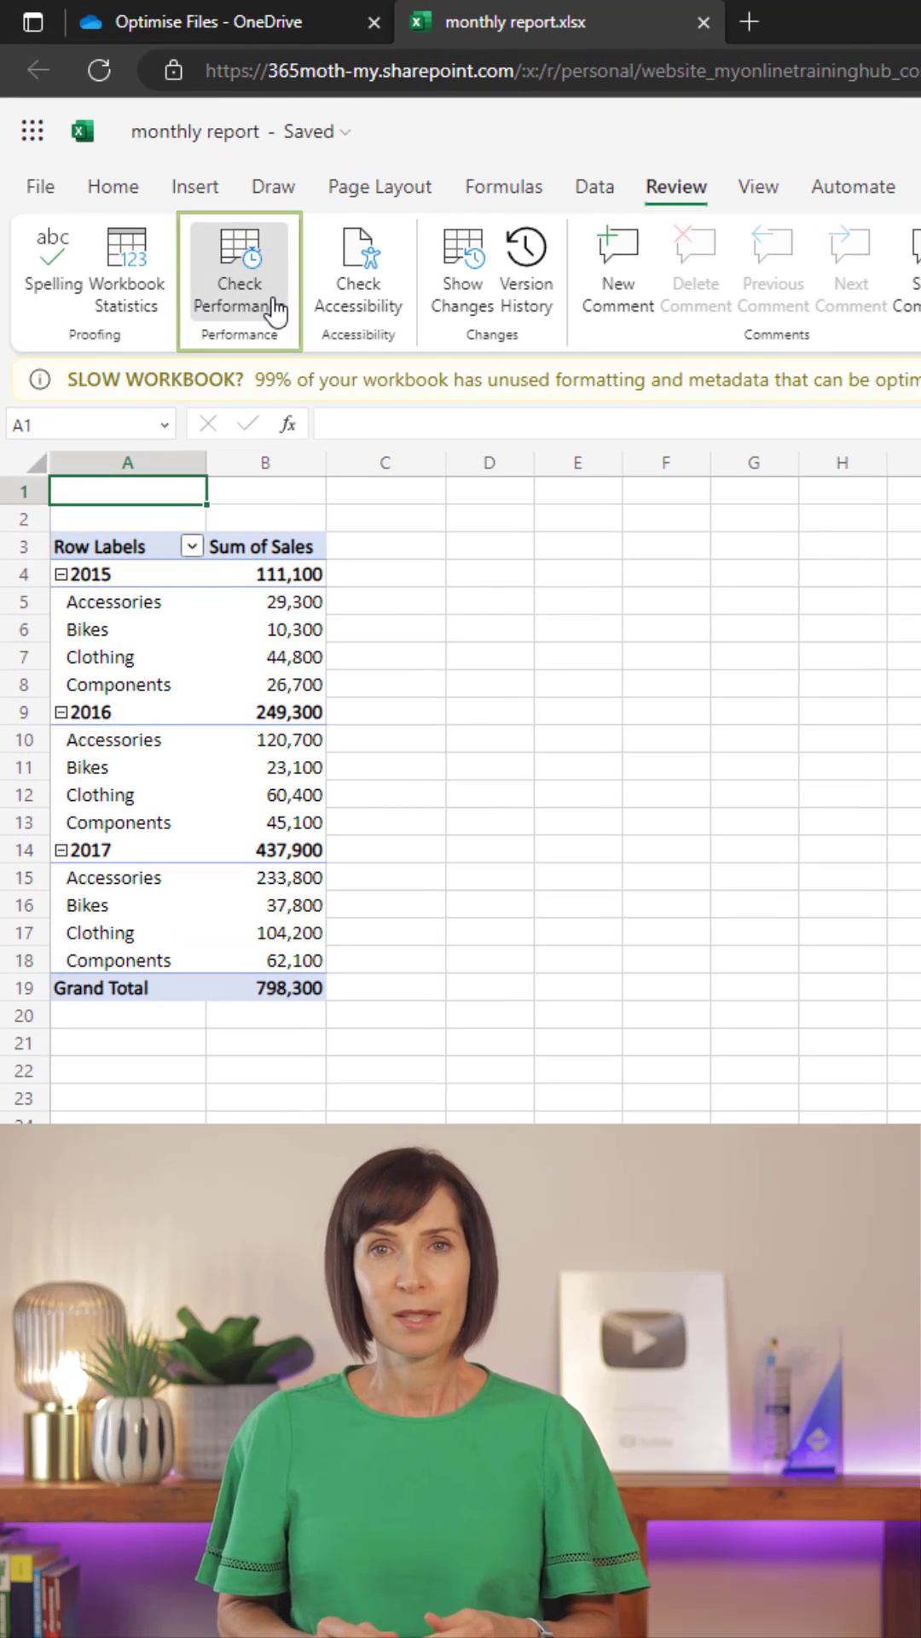
click(238, 271)
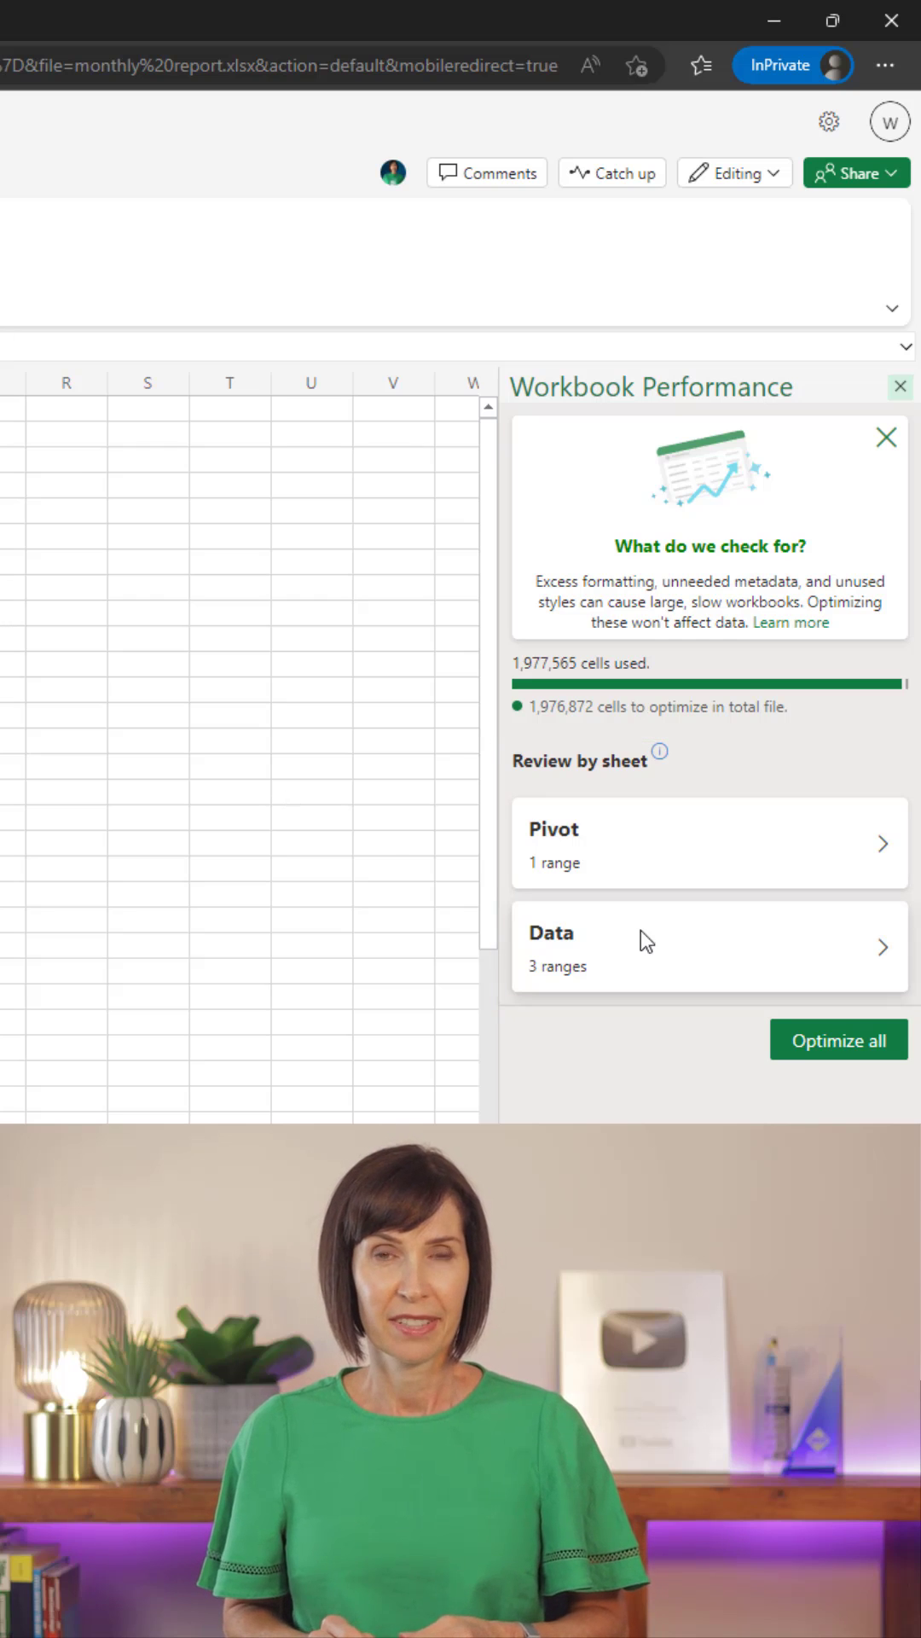
click(708, 947)
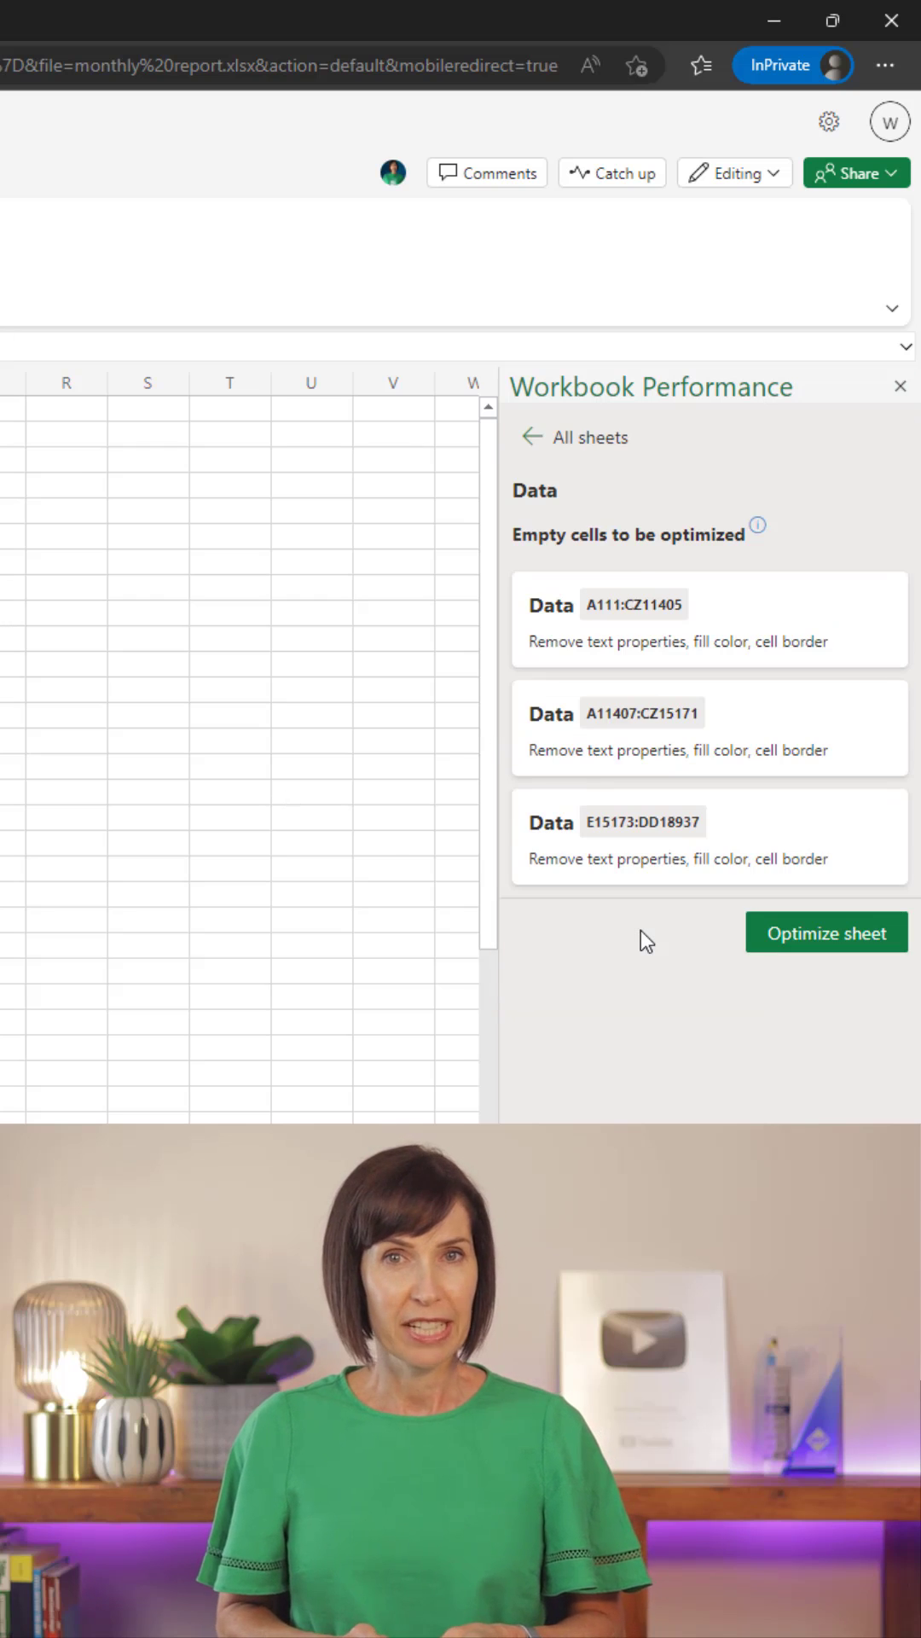
- Select the flagged range A111:CZ11405 to reveal its grey fill and borders
click(700, 631)
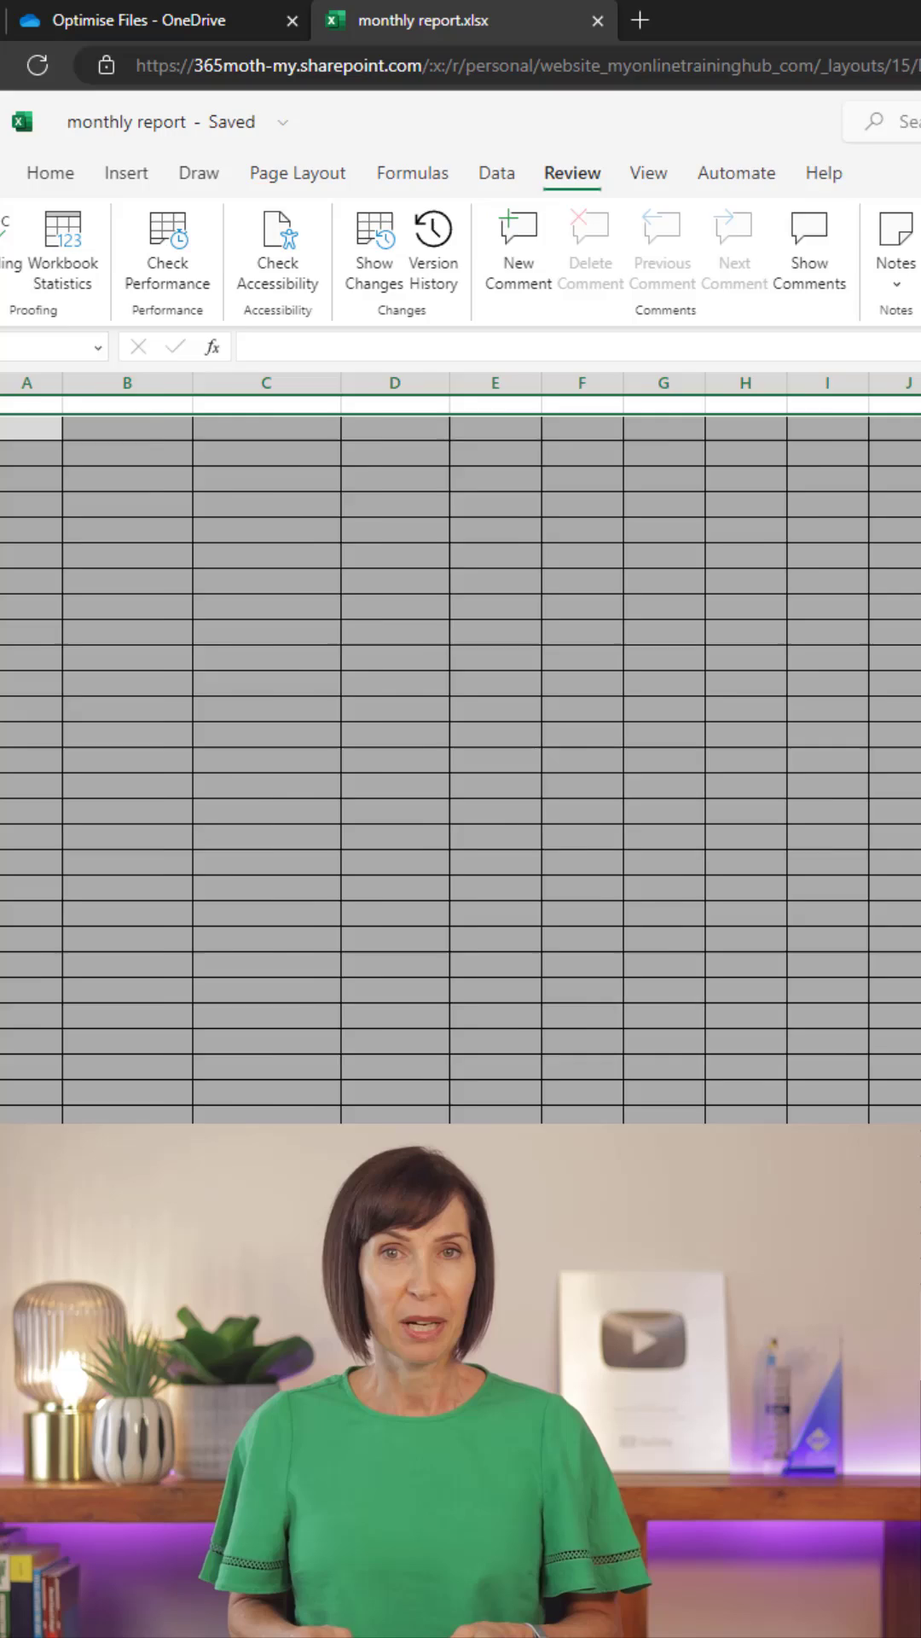
click(166, 247)
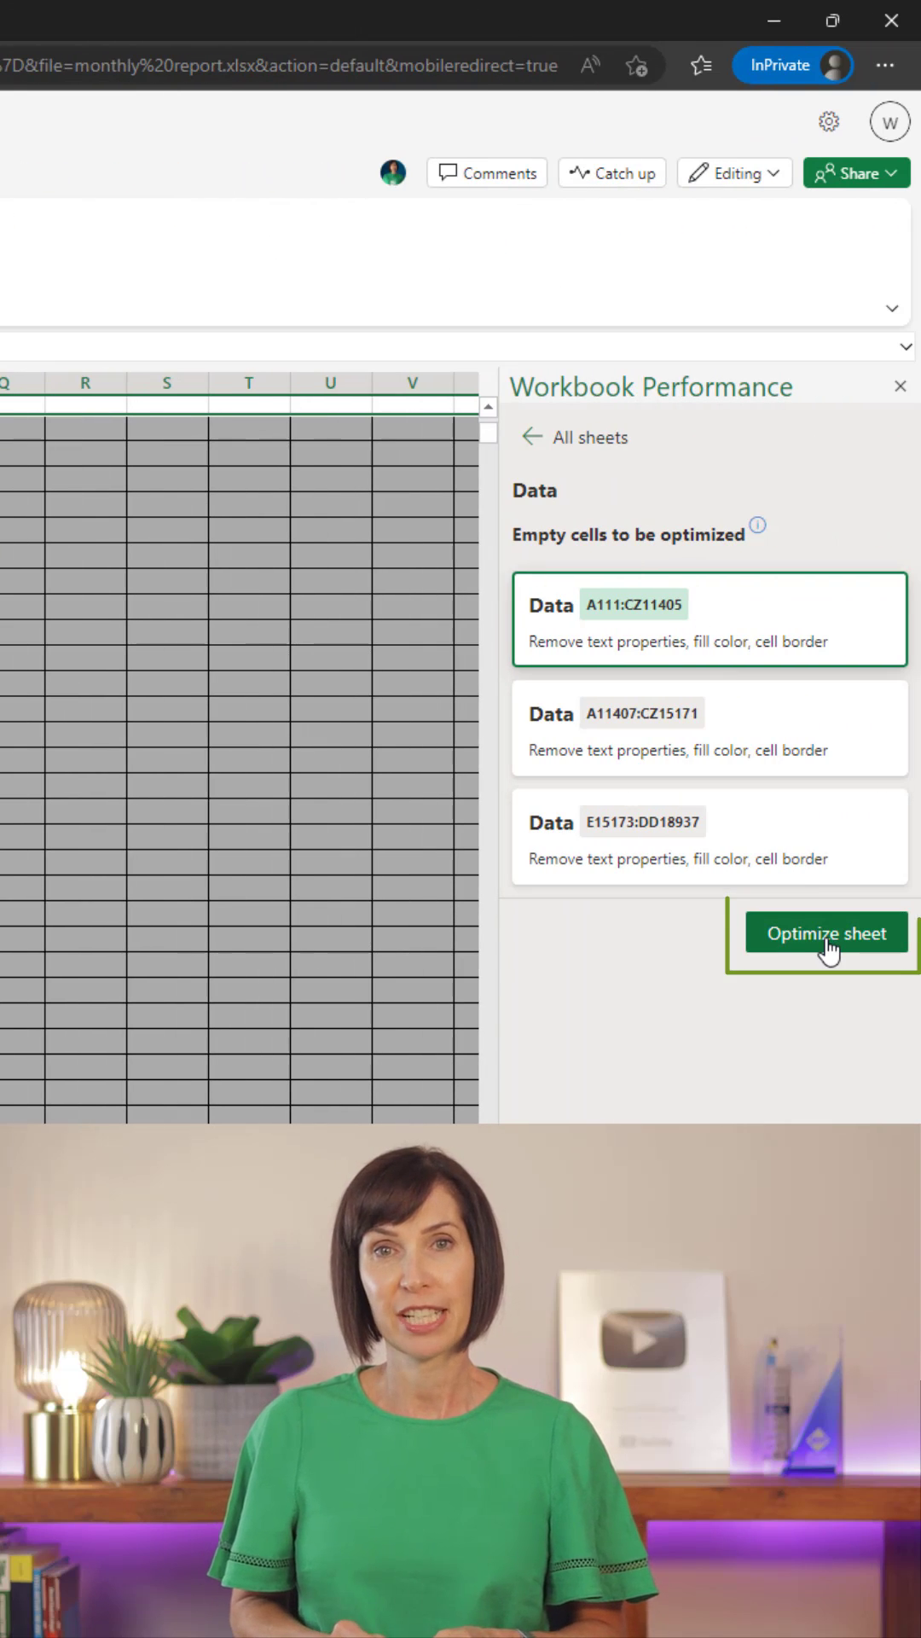